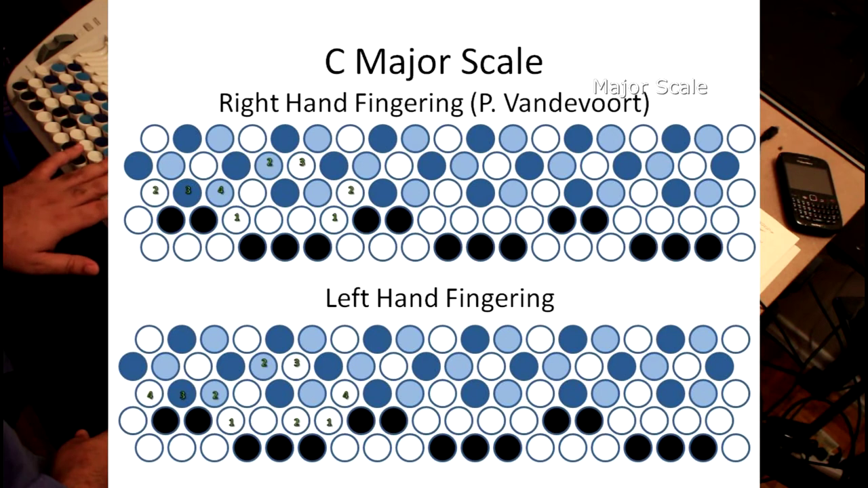
Advance to the A Minor (Natural) Scale slide with right- and left-hand fingering diagrams.
{"action": "key", "text": "Right"}
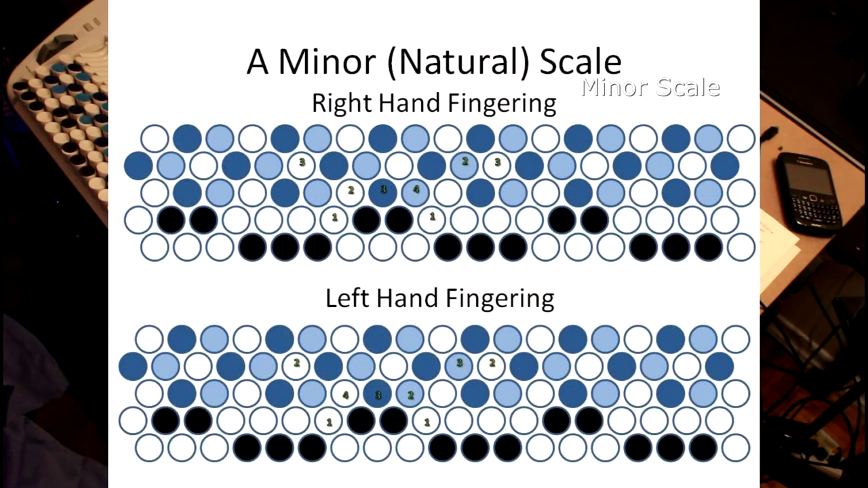